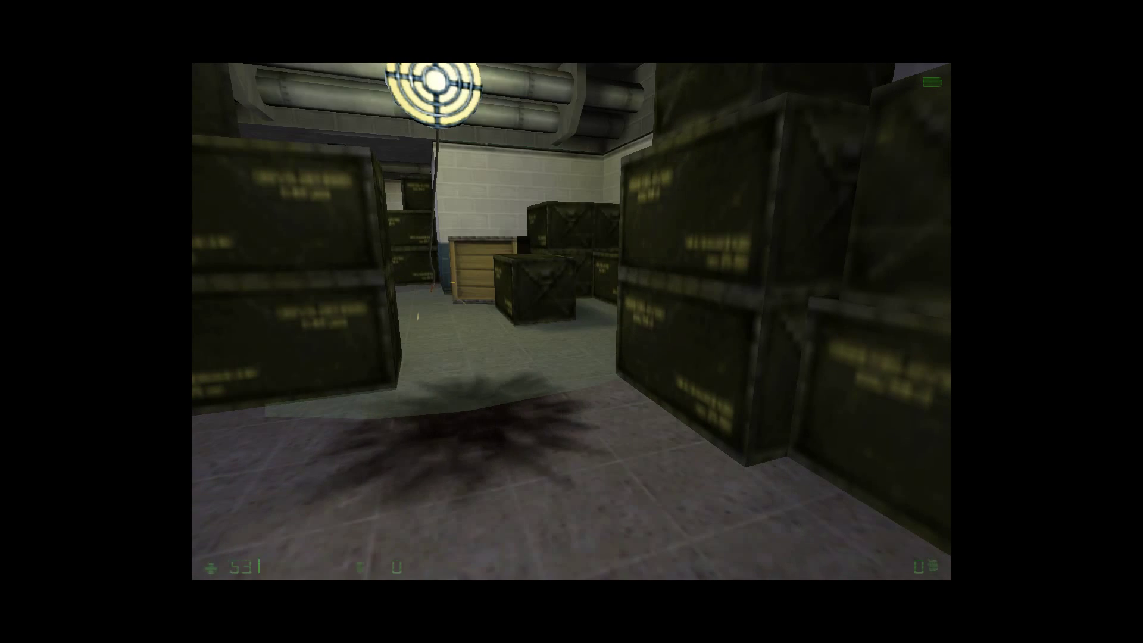
Load the top MISSING IN ACTION autosave from the Load Game list.
left_click(238, 467)
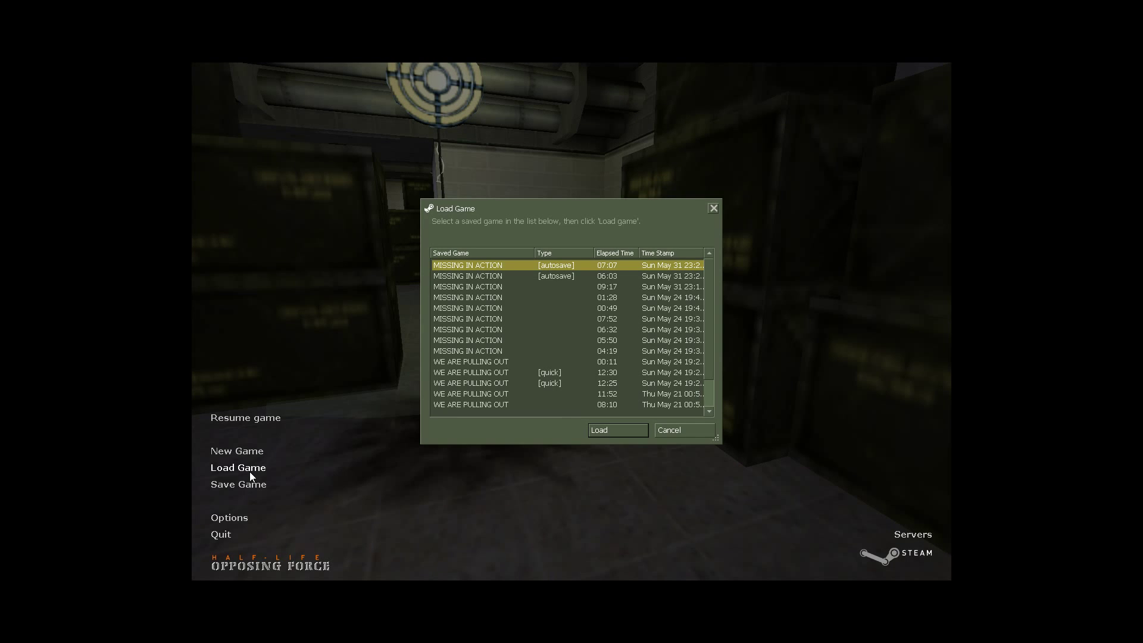
mouse_move(597, 435)
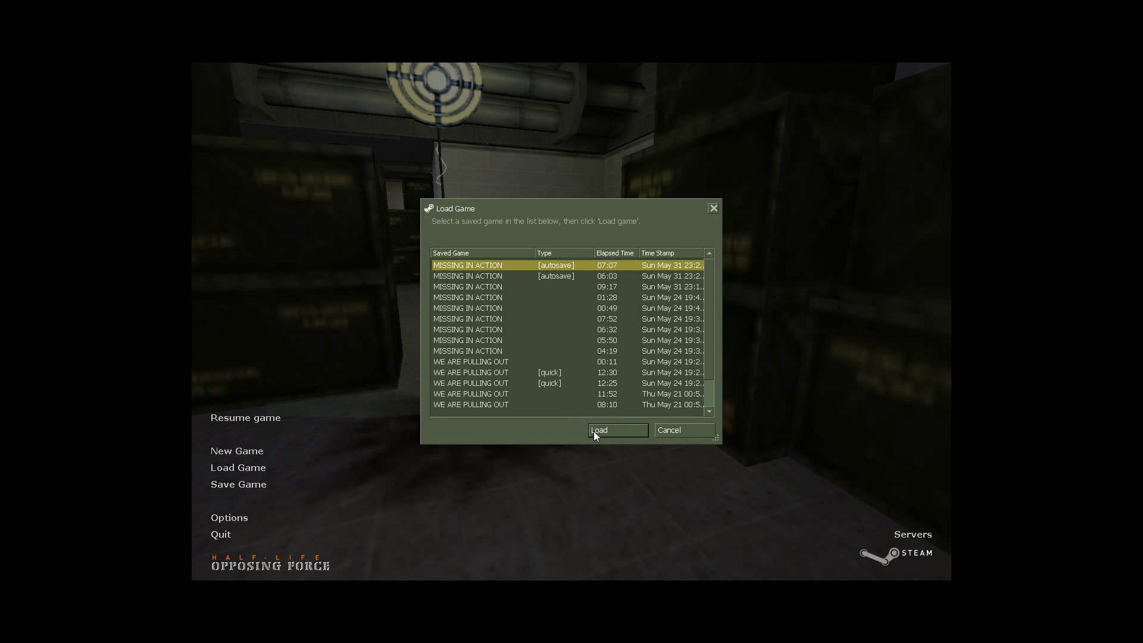
left_click(617, 430)
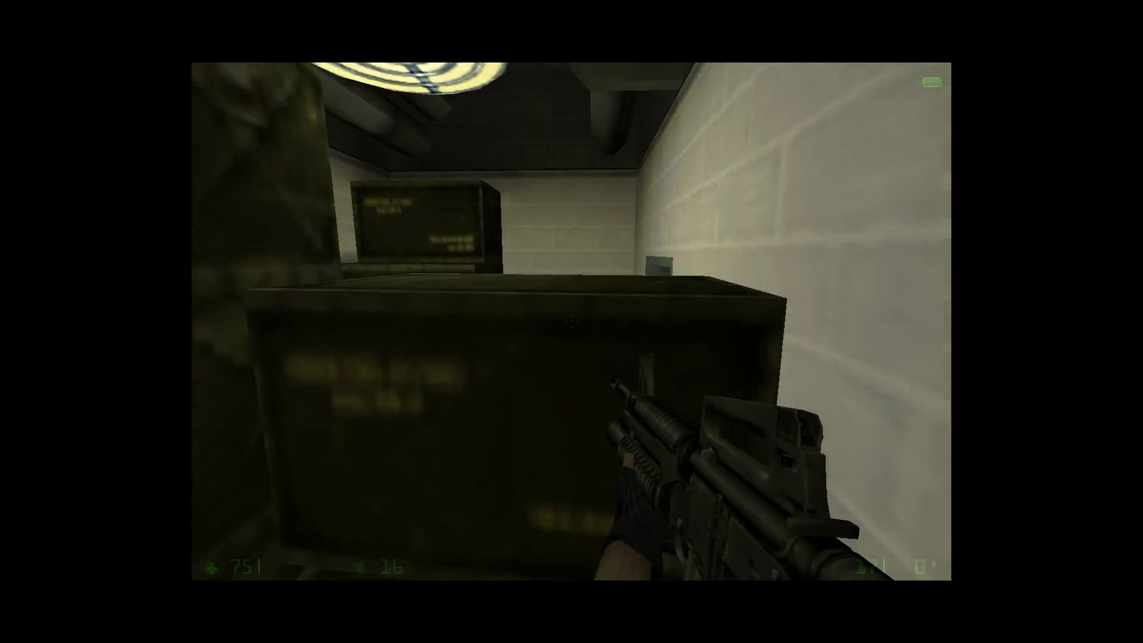
mouse_move(571, 322)
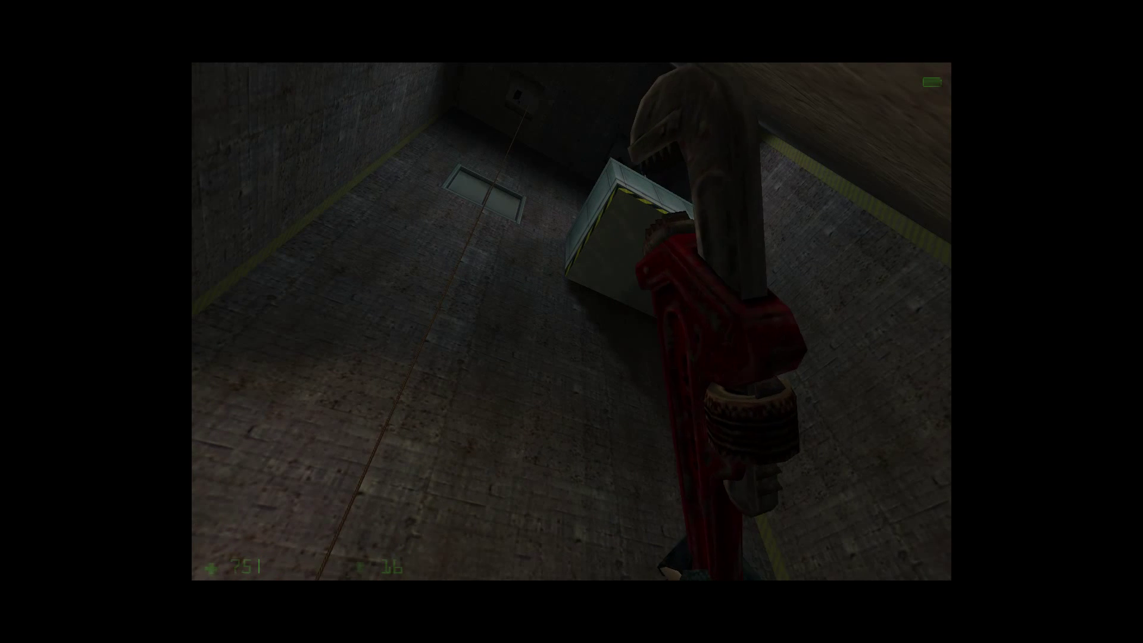
Pause from the ventilation duct and save progress through the Save Game dialog.
key("Escape")
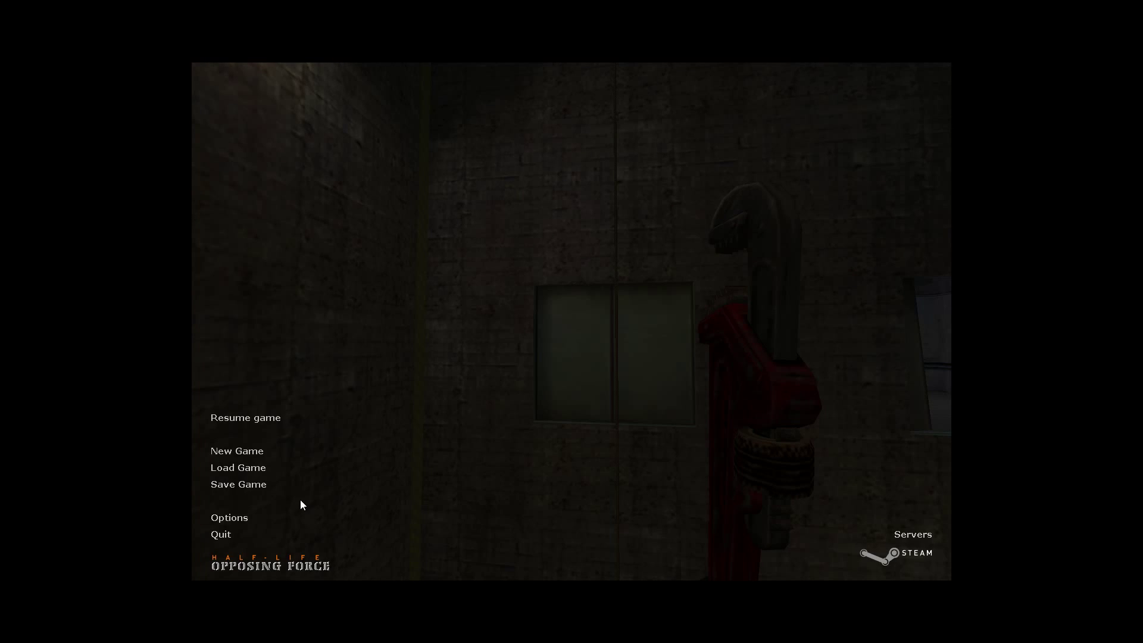
left_click(238, 484)
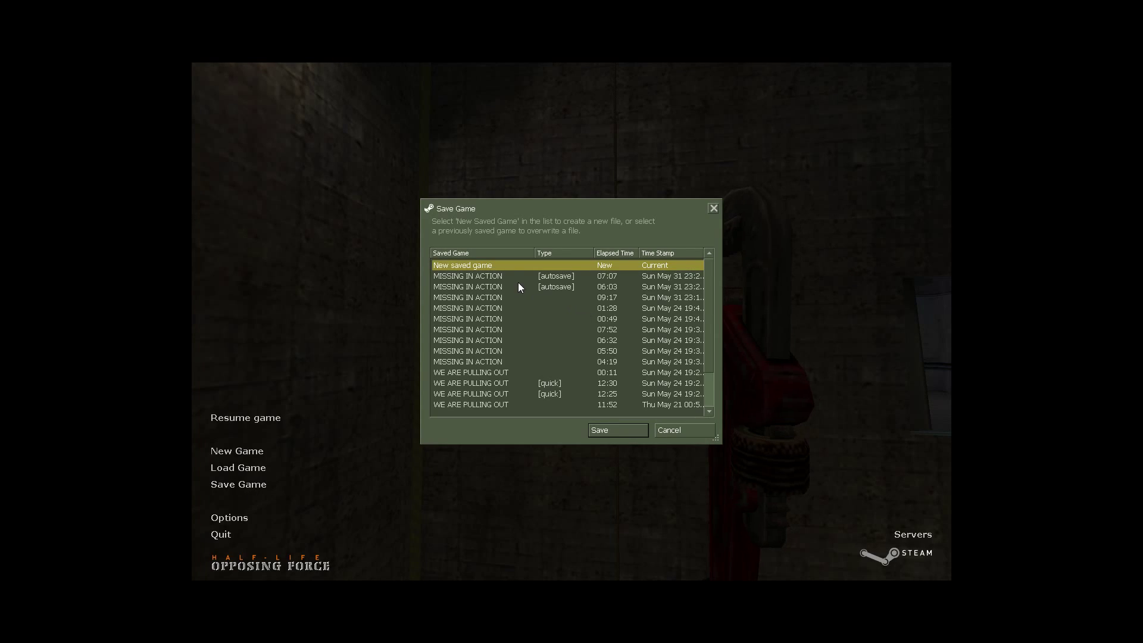
left_click(616, 429)
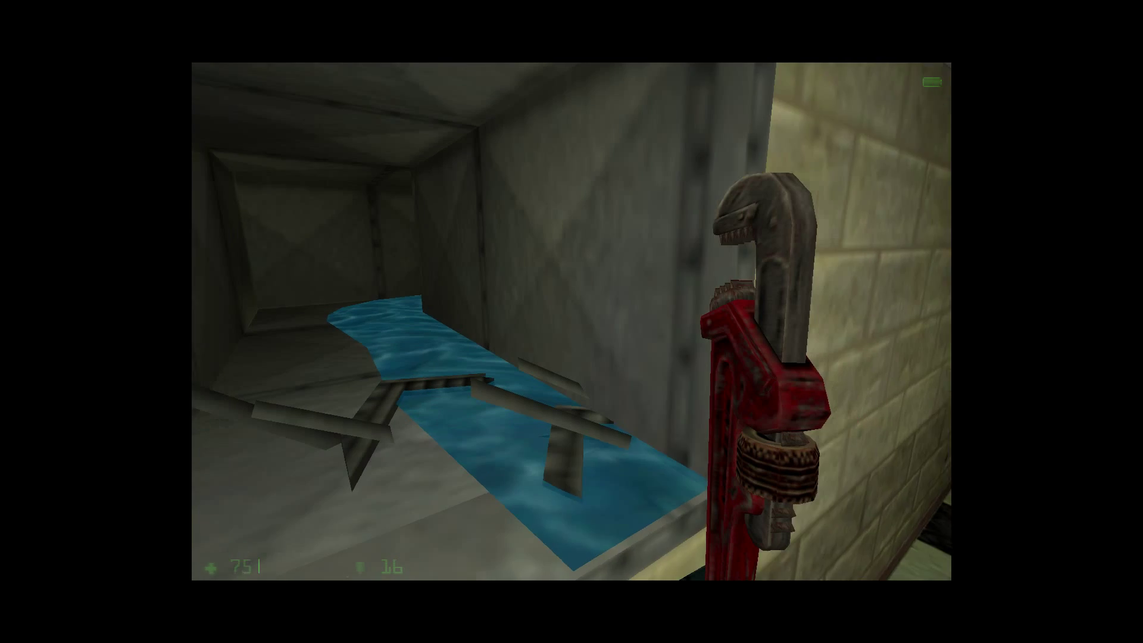
Pause at the water-filled duct and overwrite a MISSING IN ACTION save slot.
key("Escape")
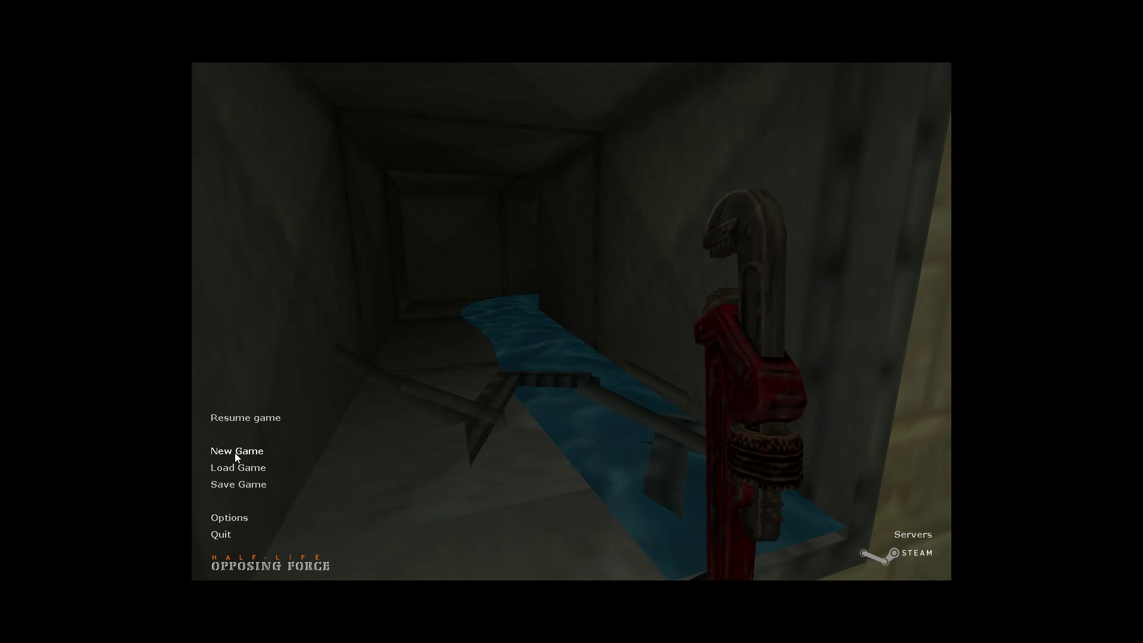
left_click(237, 484)
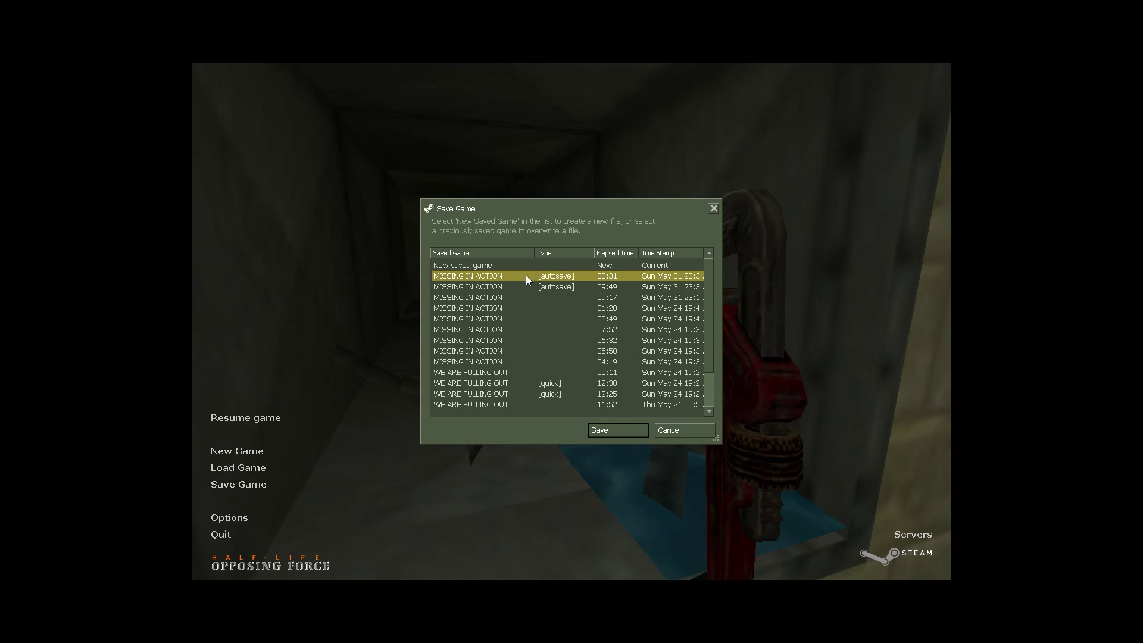
left_click(467, 286)
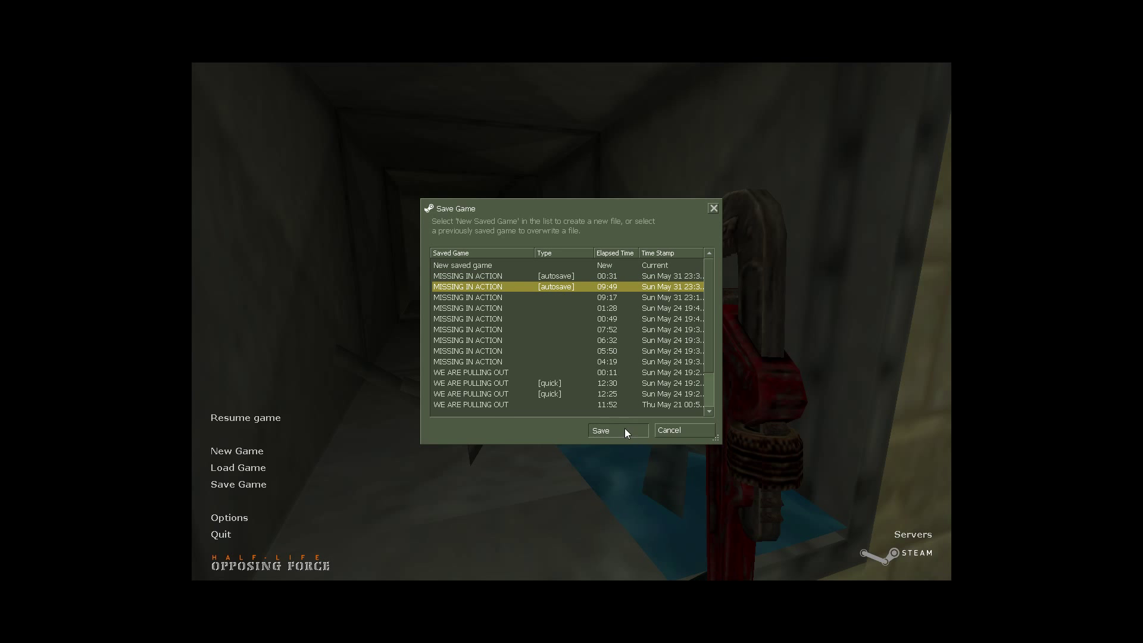
left_click(601, 429)
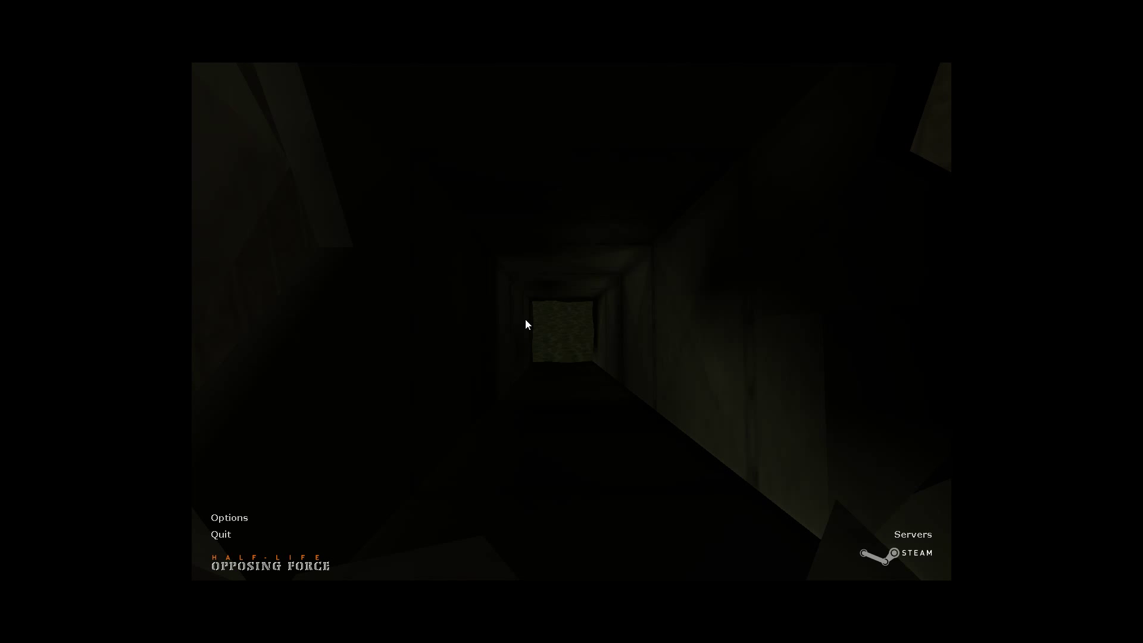
Pause in the dark ventilation duct and write a fresh save.
key("Escape")
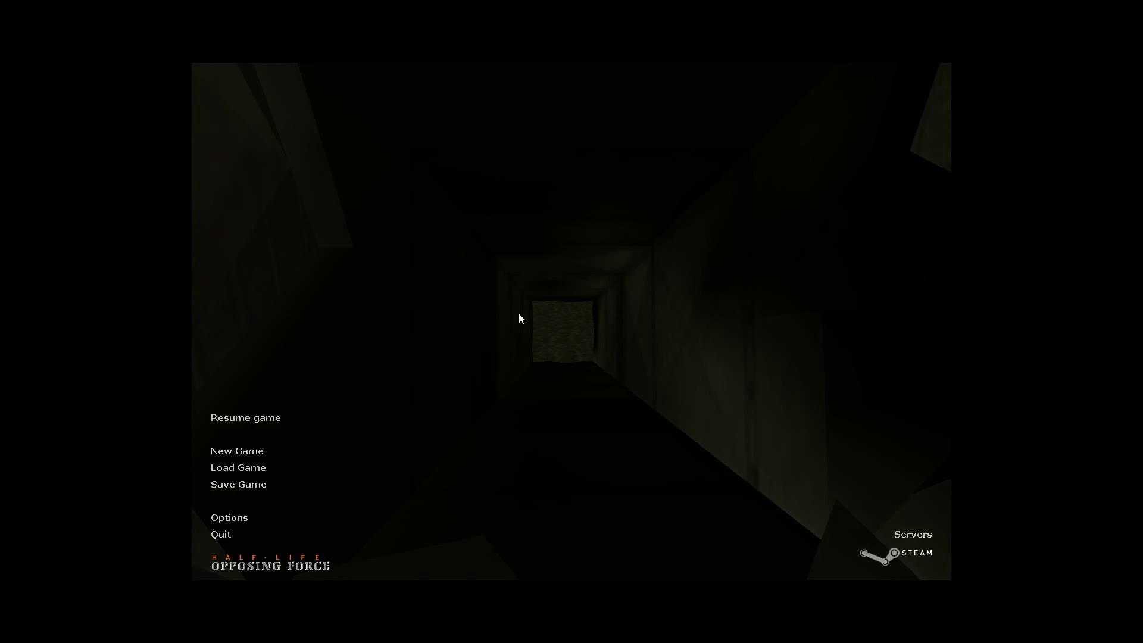
left_click(237, 484)
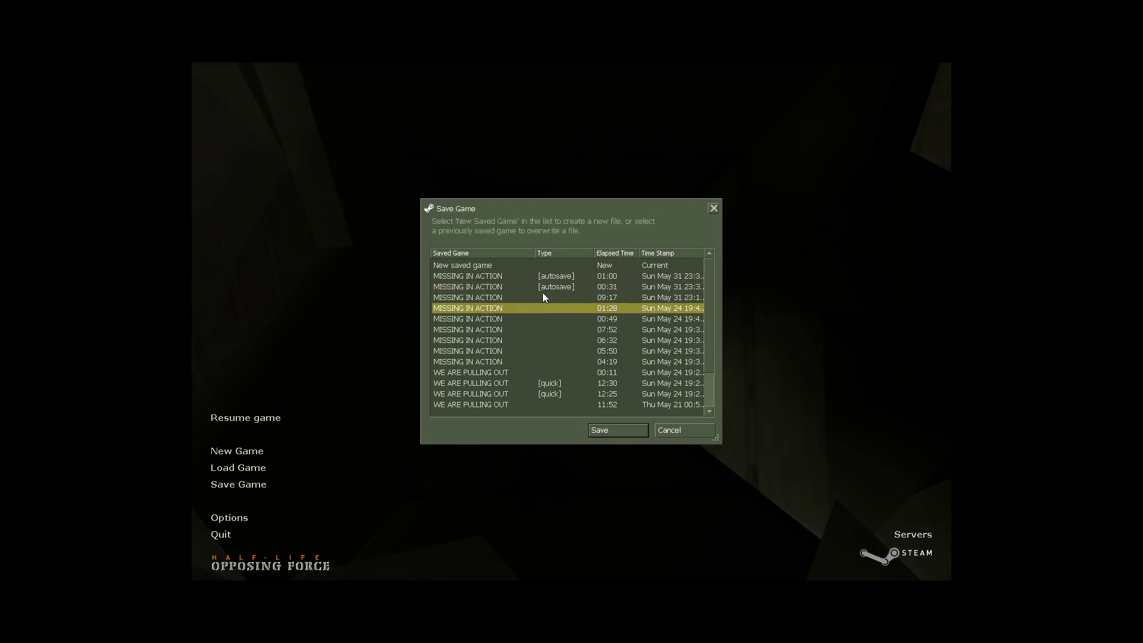
left_click(617, 429)
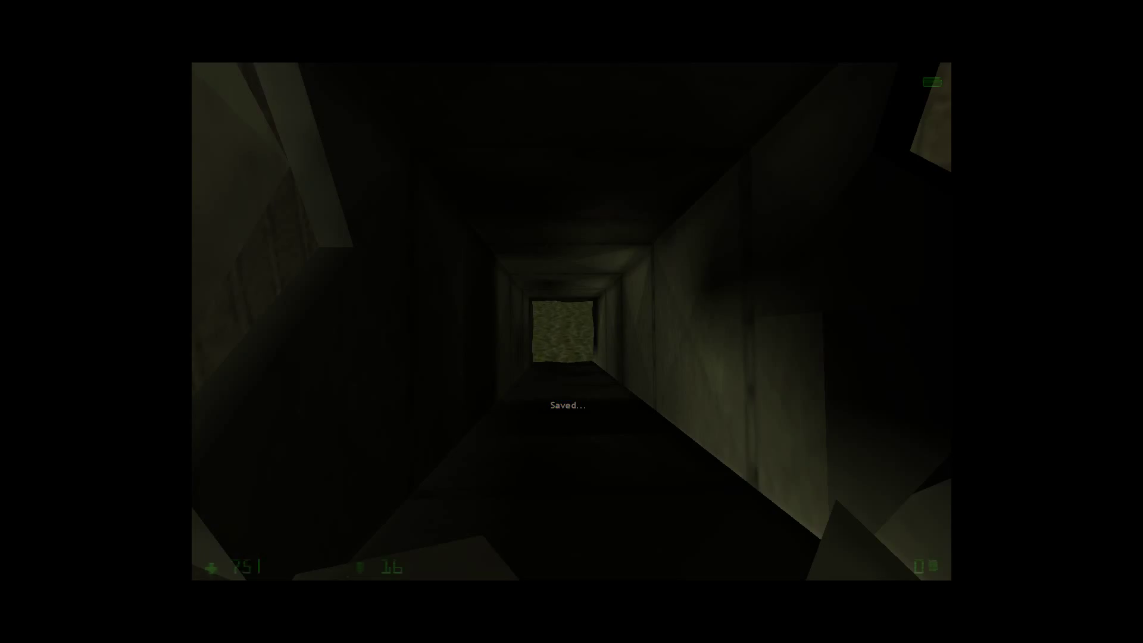